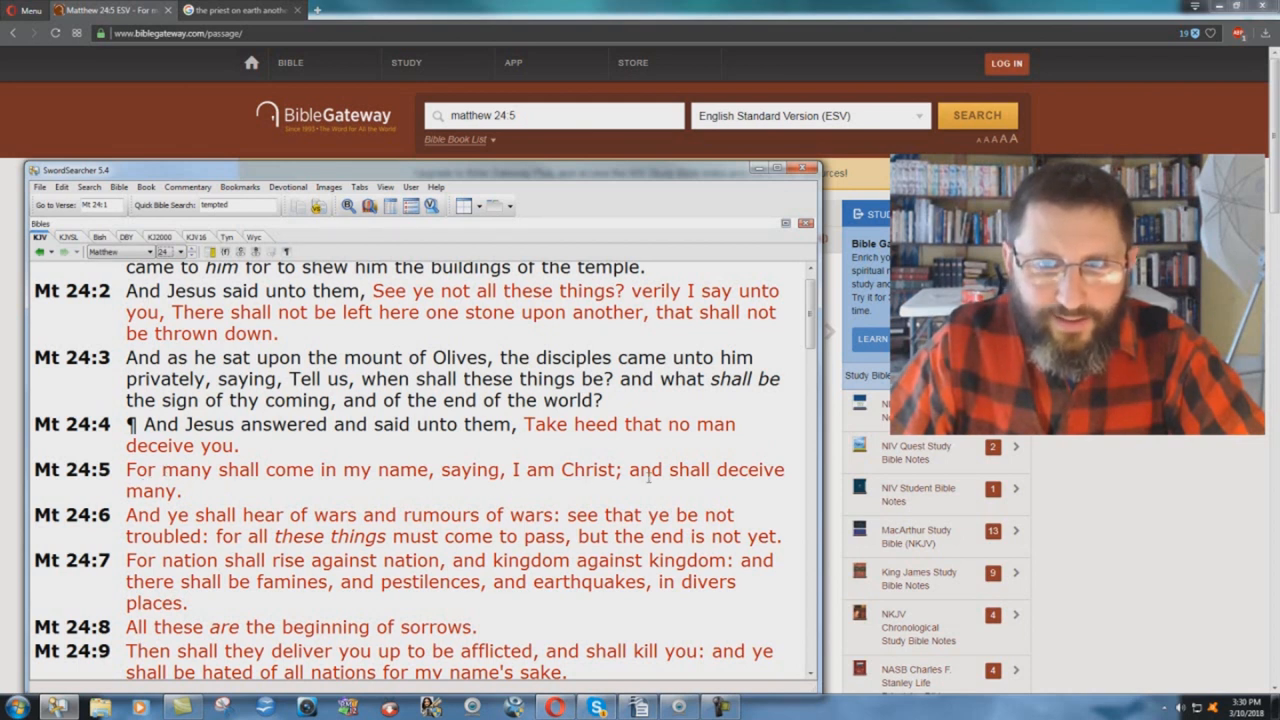
mouse_move(192, 506)
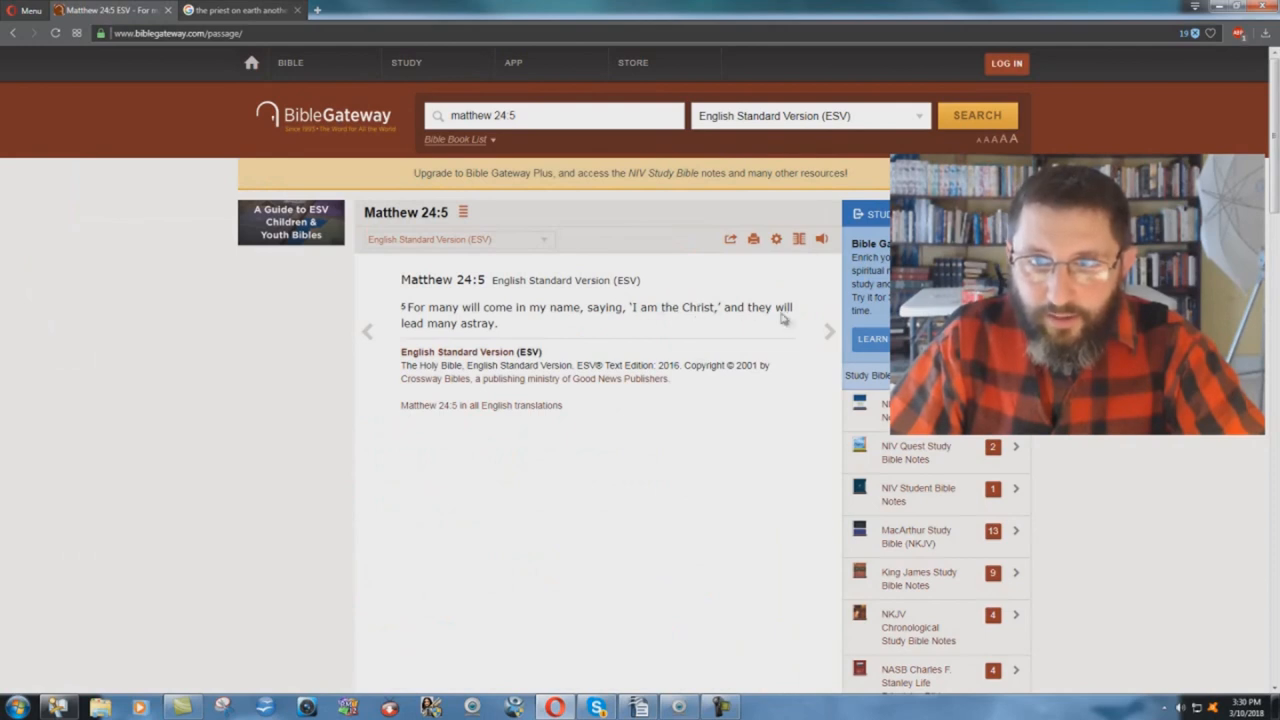
mouse_move(727, 395)
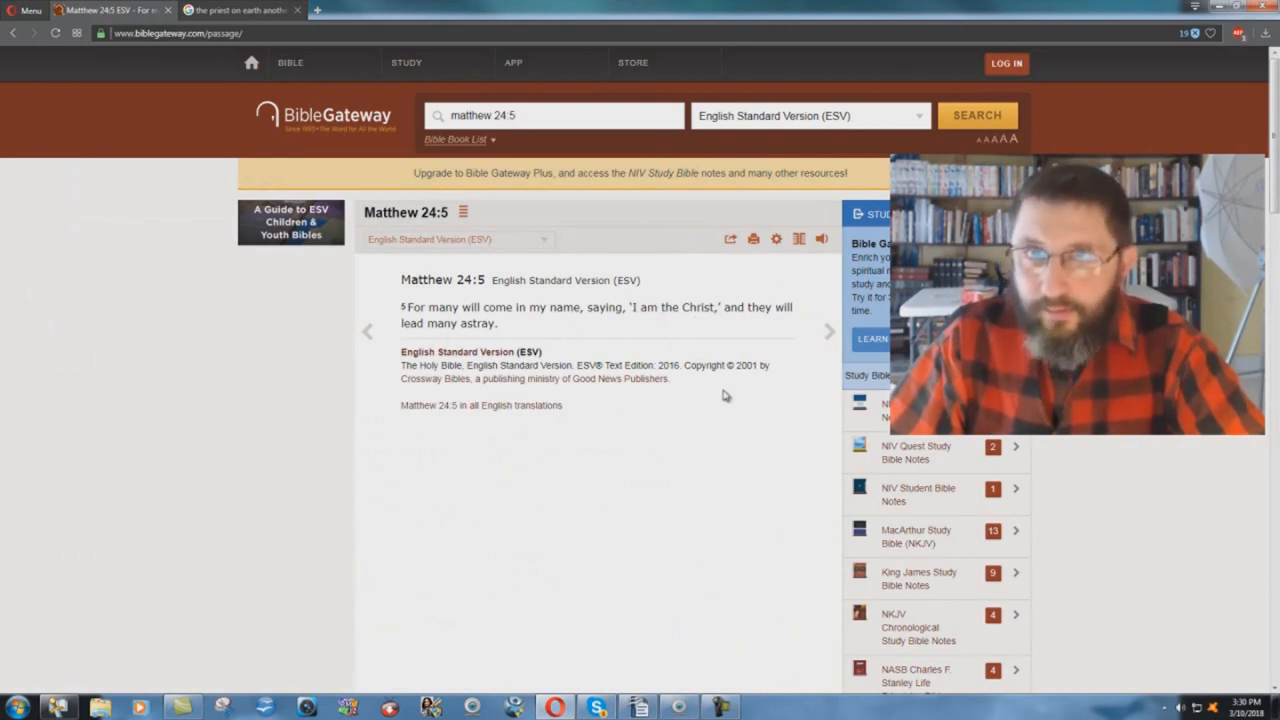
mouse_move(169, 345)
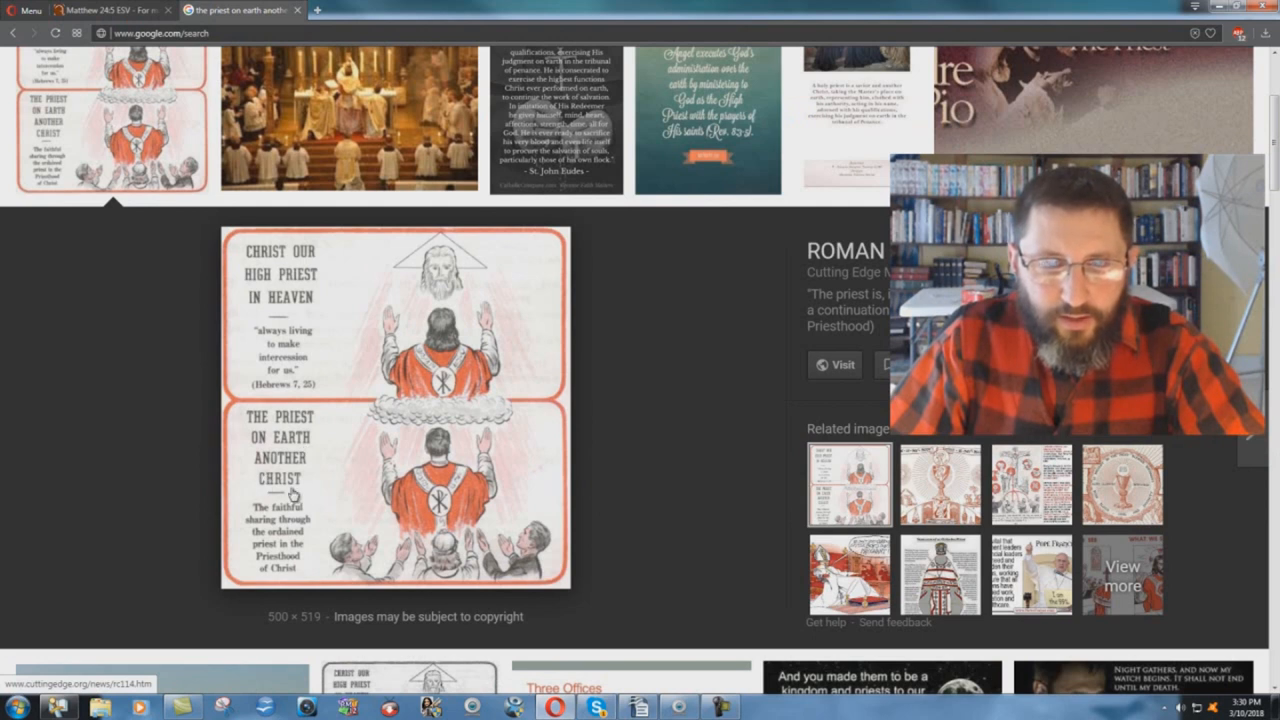
mouse_move(575, 490)
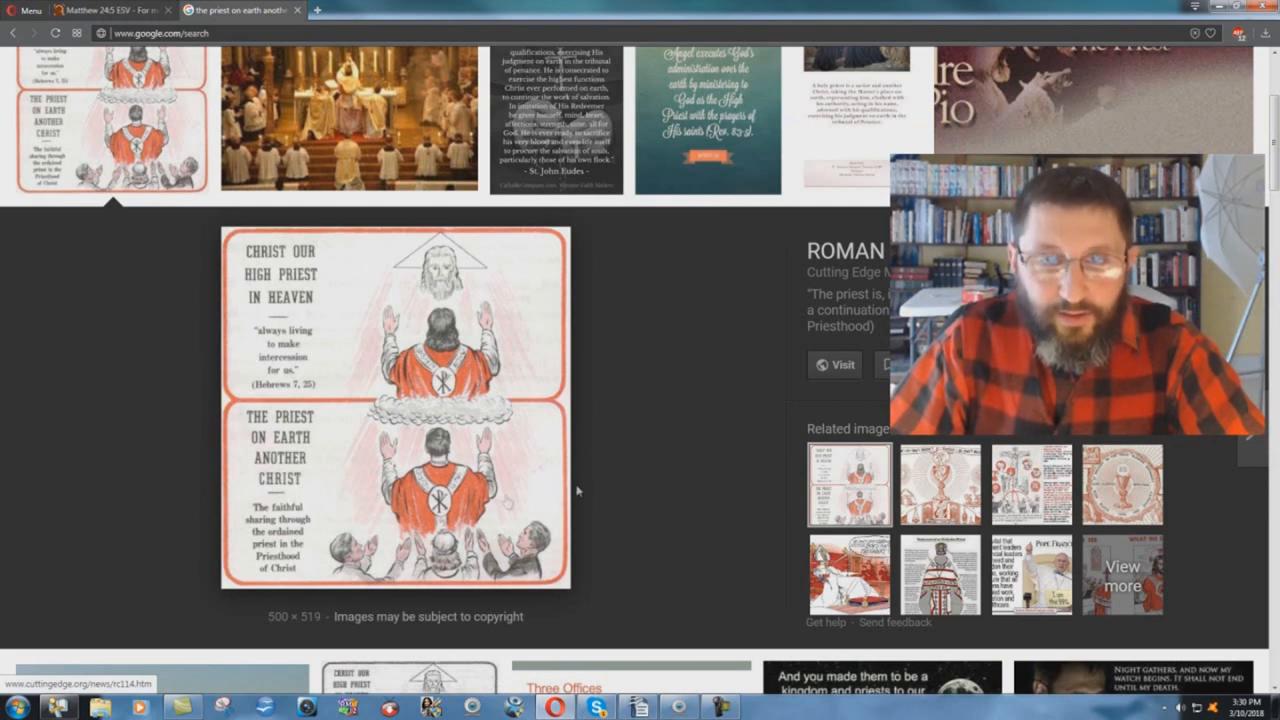
mouse_move(660, 456)
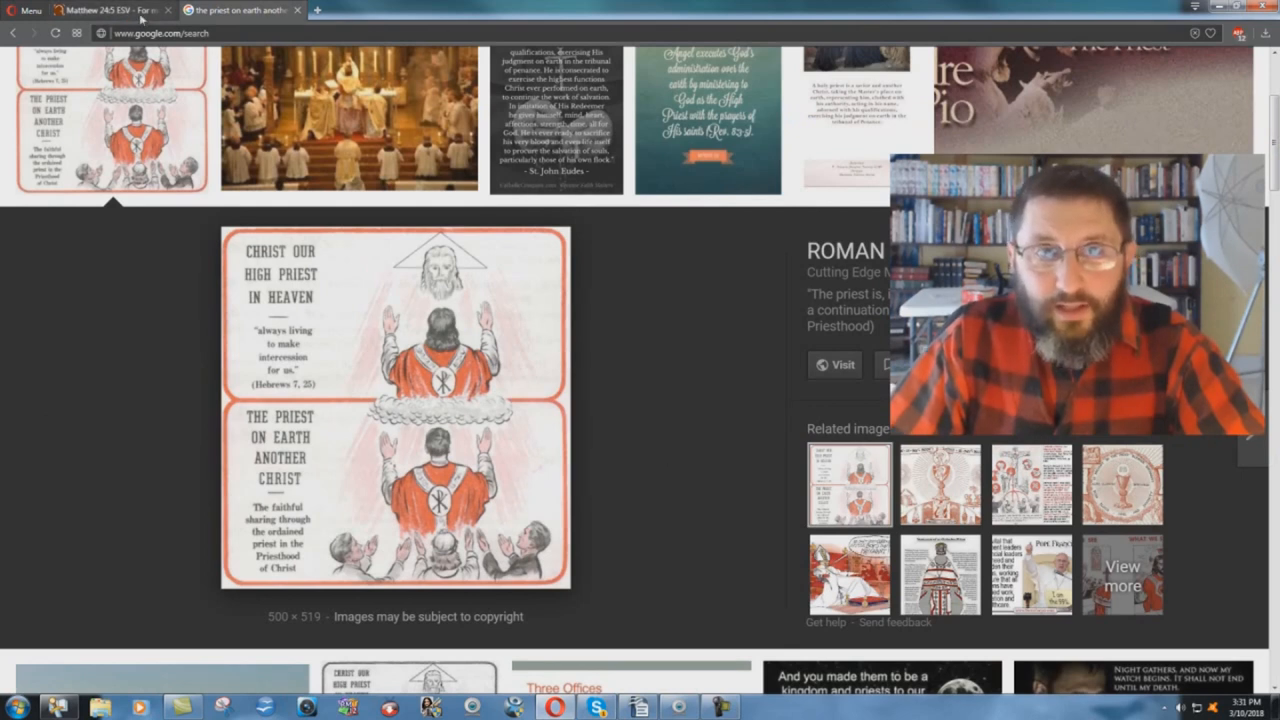
Bring up the enlarged Google Images preview contrasting 'Christ Our High Priest' with 'The Priest on Earth Another Christ'
click(100, 10)
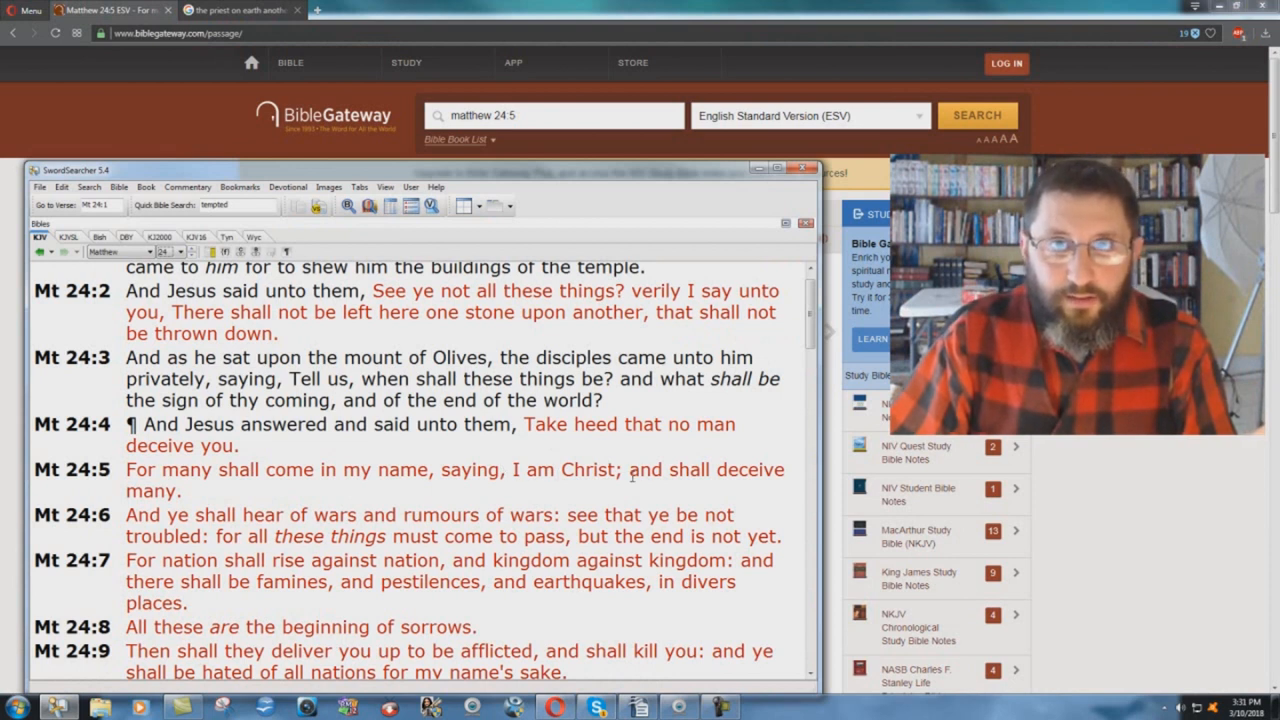
click(240, 10)
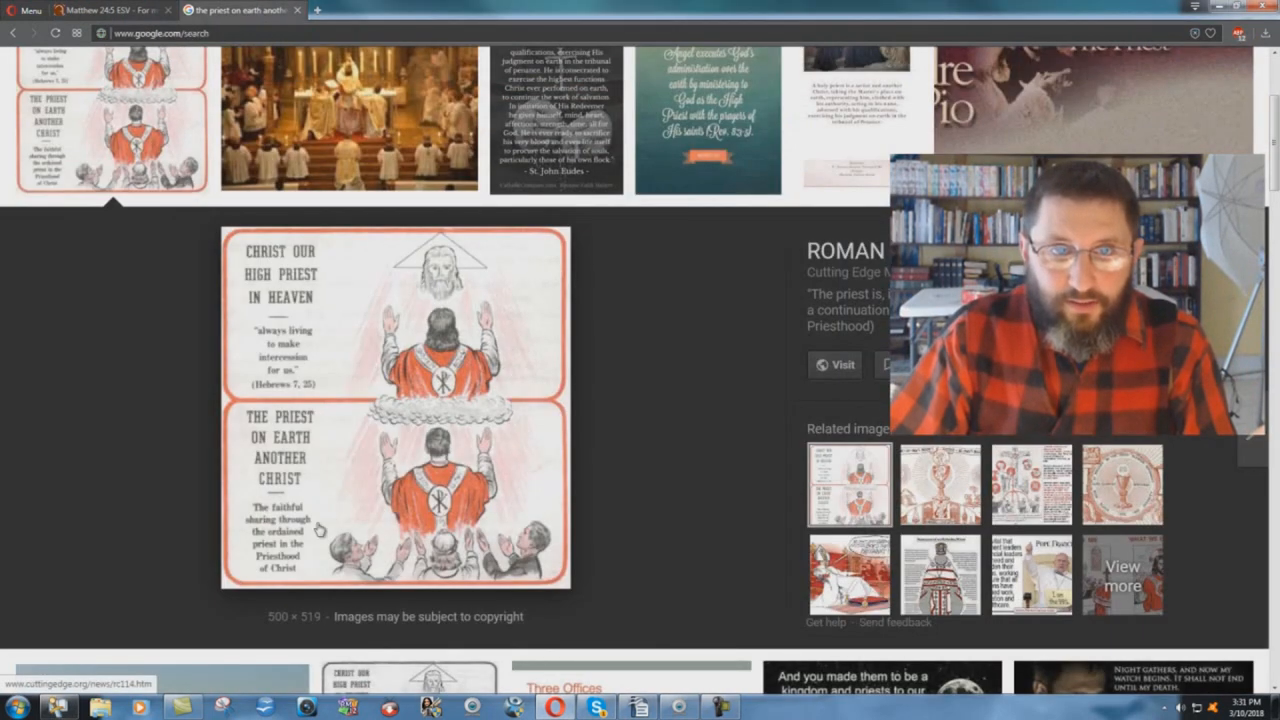